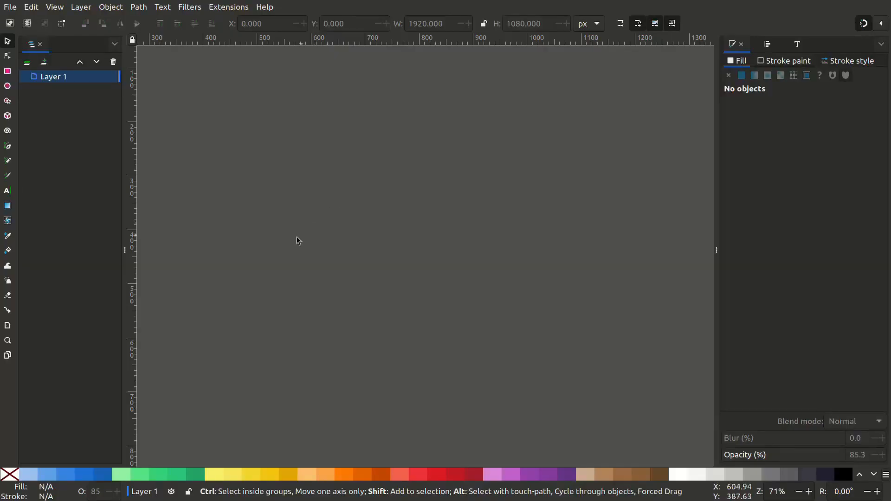
Type INKSCAPE in the Super Foods font, enlarged and filled orange from the palette
type("inkscape")
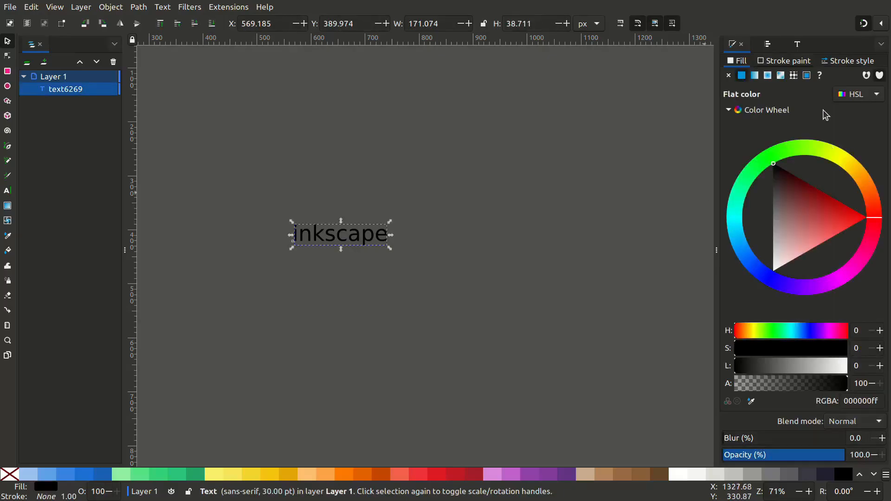
mouse_move(831, 61)
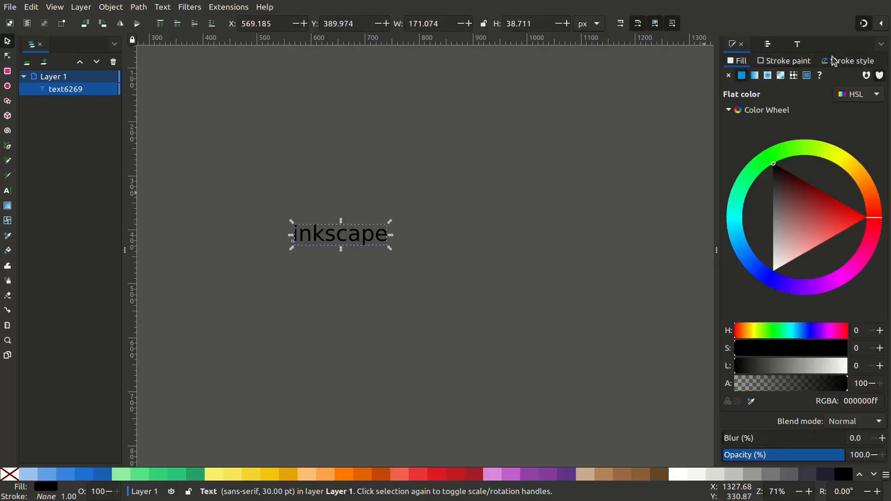
left_click(797, 44)
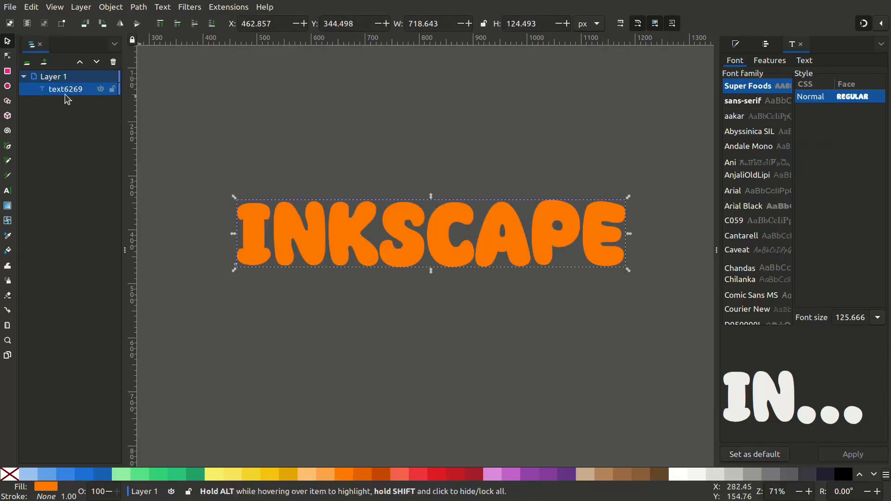
Name the stacked text copies base, base2 and shadow, making the top copy white
double_click(65, 89)
type("base")
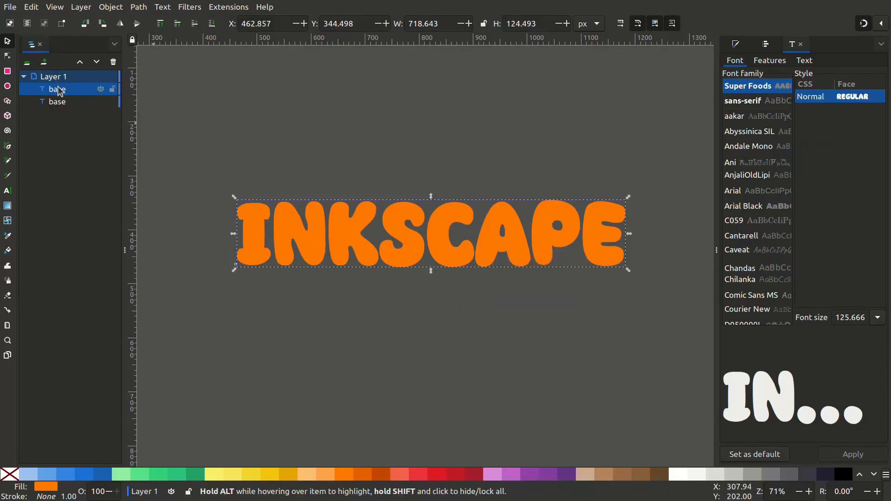
double_click(57, 89)
type("shadow")
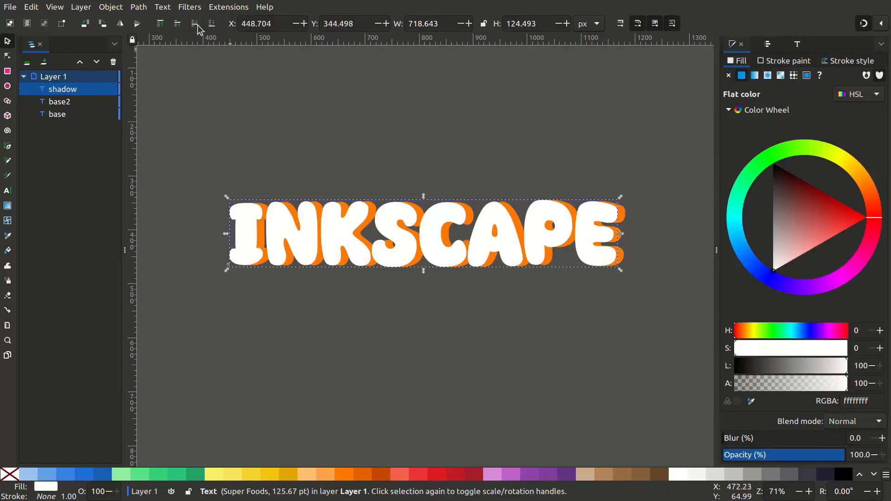
Mask the top copy with the other, blur it, tint it light orange and name it light
right_click(423, 233)
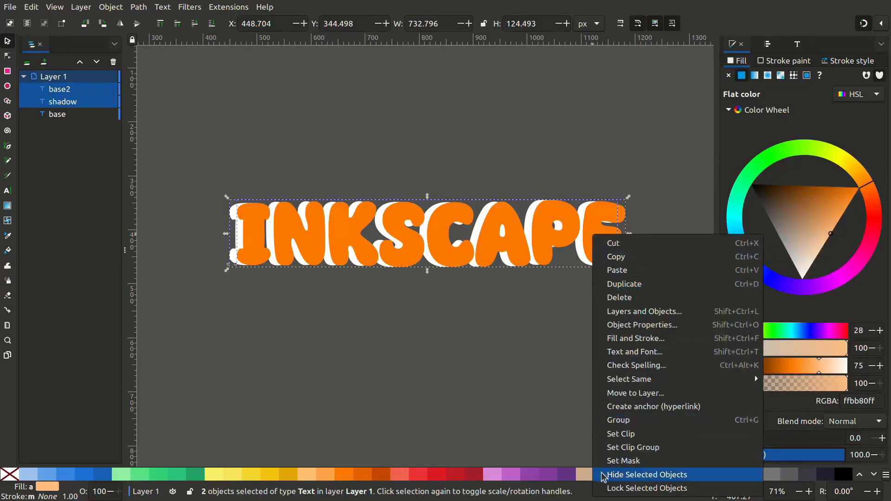
left_click(623, 460)
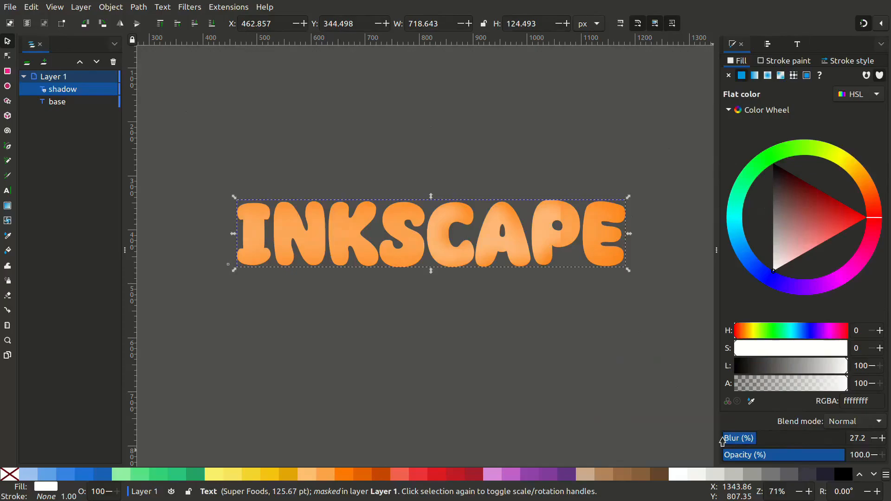
left_click(851, 177)
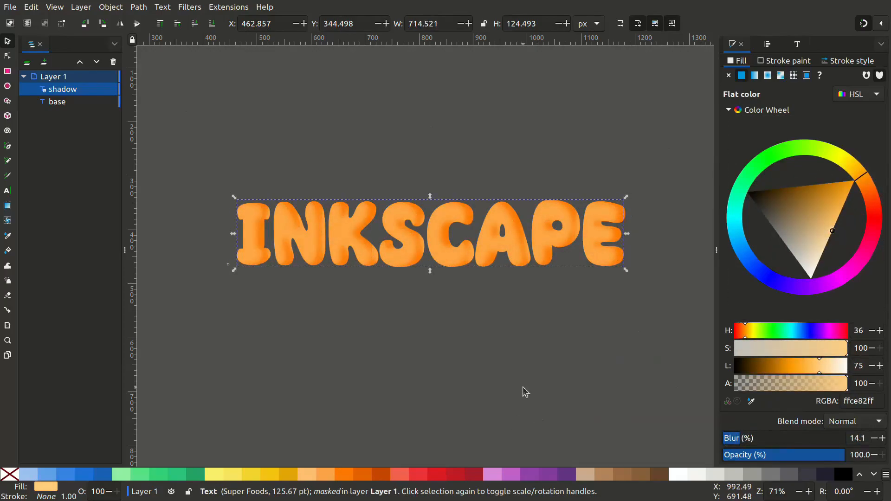
left_click_drag(429, 233, 409, 332)
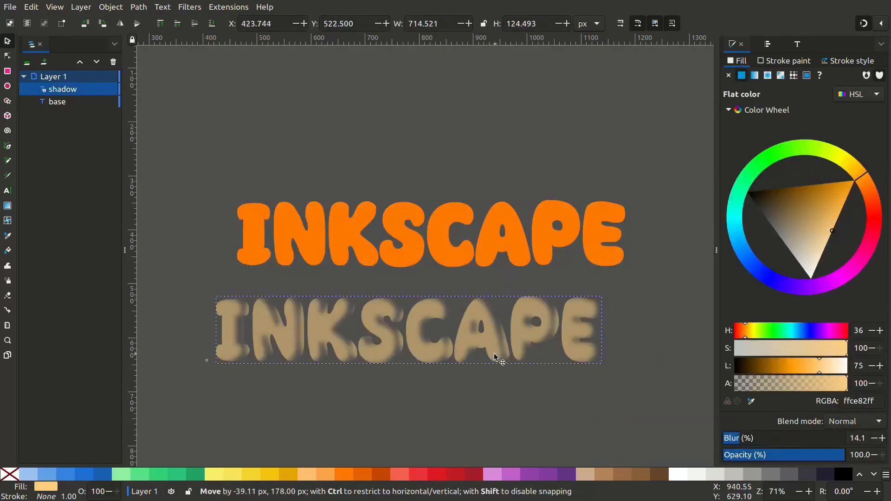
left_click(483, 340)
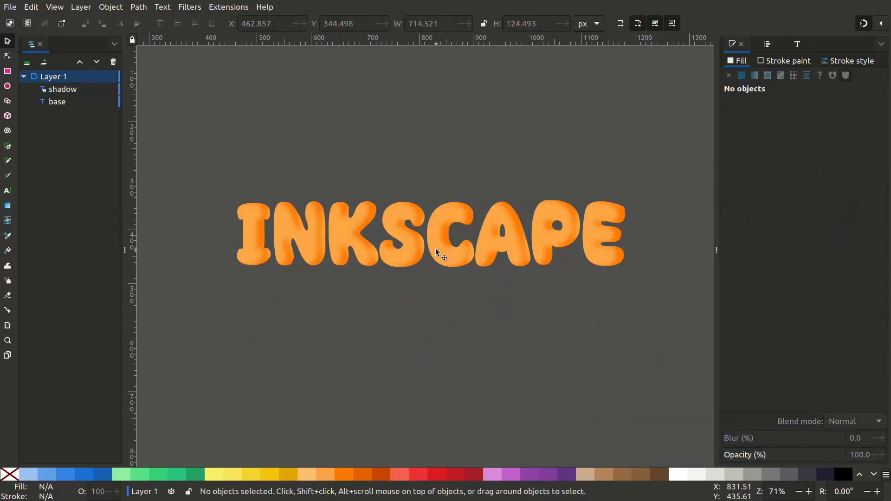
left_click(64, 89)
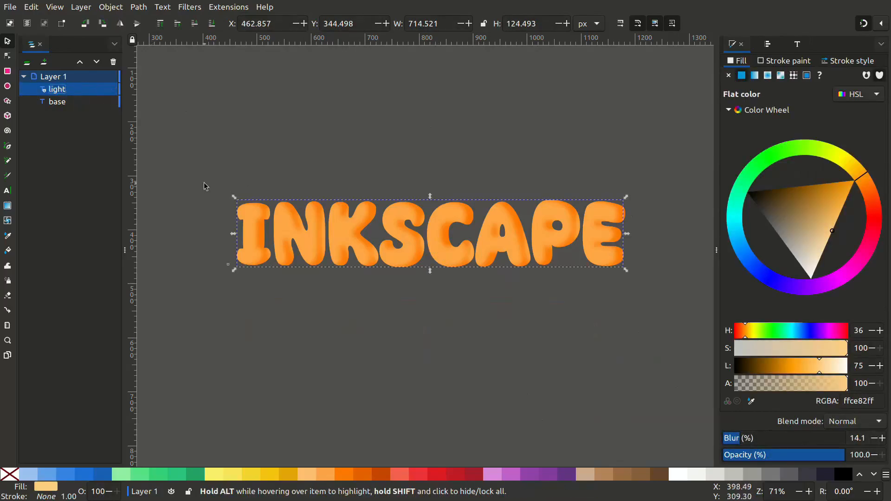
Duplicate base into base2 and a dark brown shadow copy nudged slightly right
right_click(56, 101)
type("b")
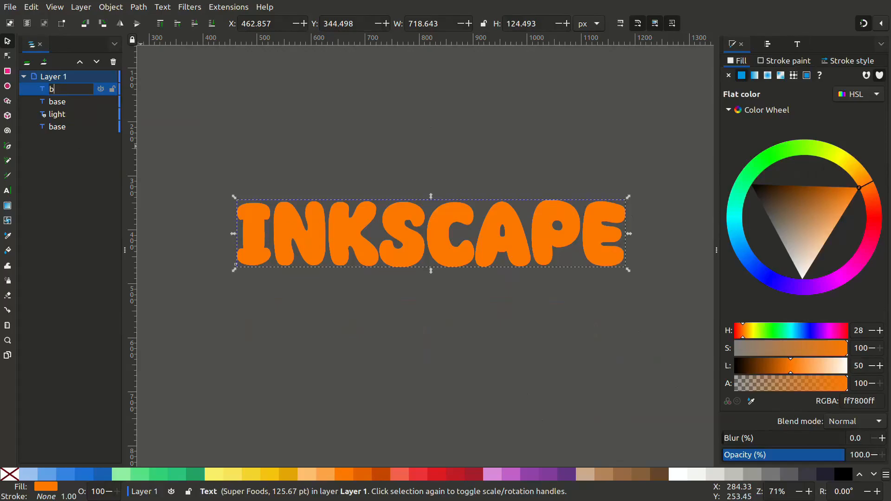
right_click(59, 89)
type("shadow")
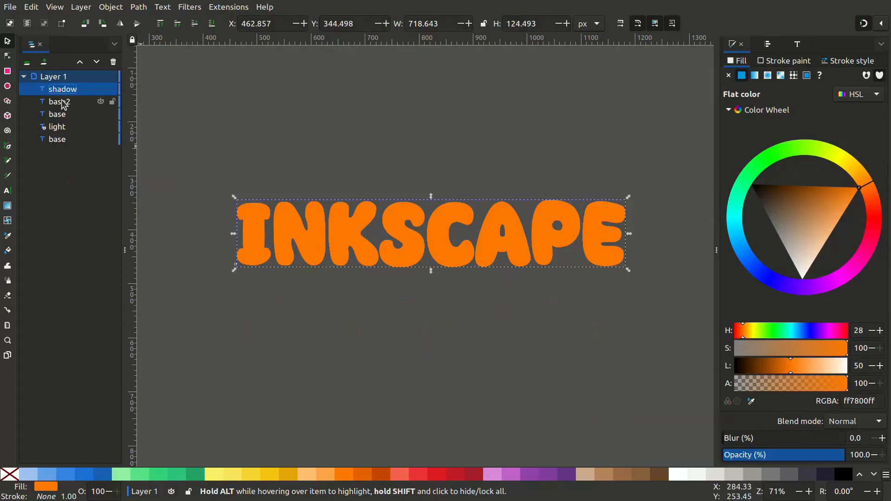
mouse_move(790, 253)
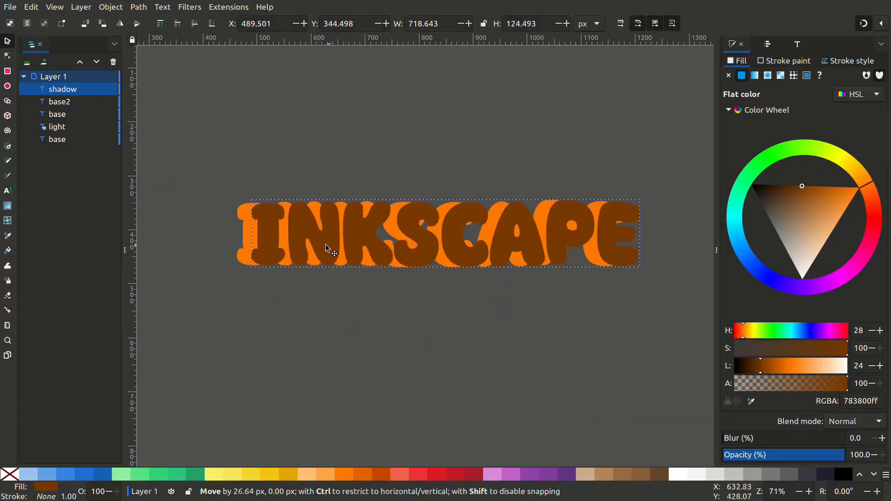
left_click_drag(327, 247, 282, 233)
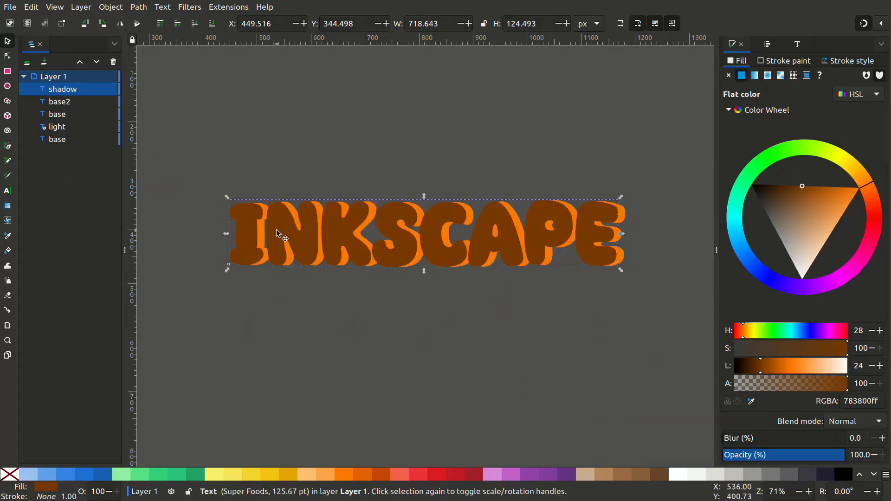
left_click(138, 7)
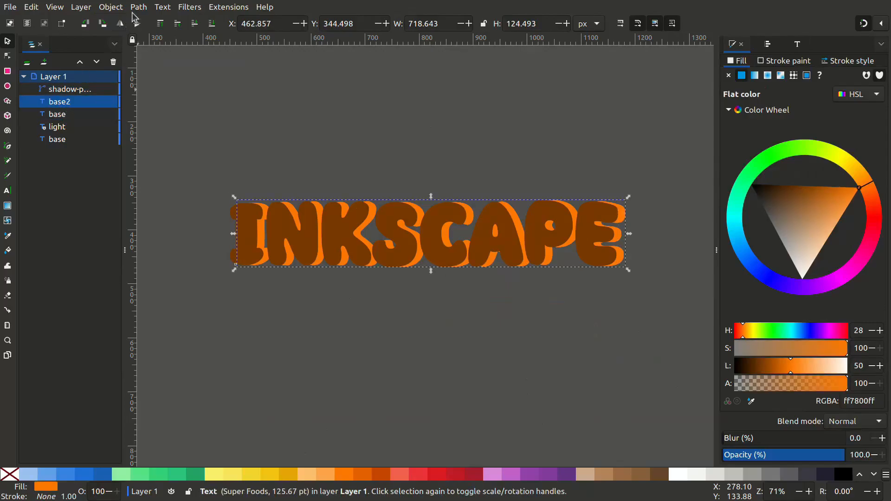
Ungroup base2's eight letter paths and union them into a single path
left_click(138, 7)
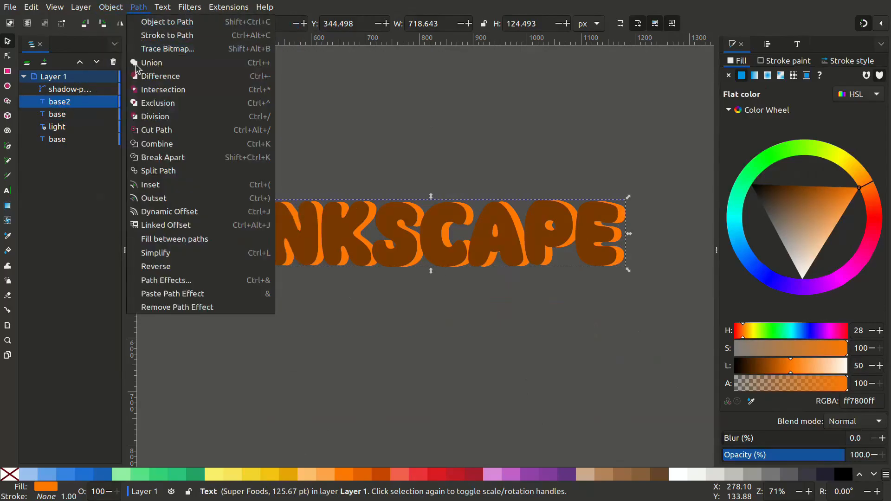
left_click(110, 7)
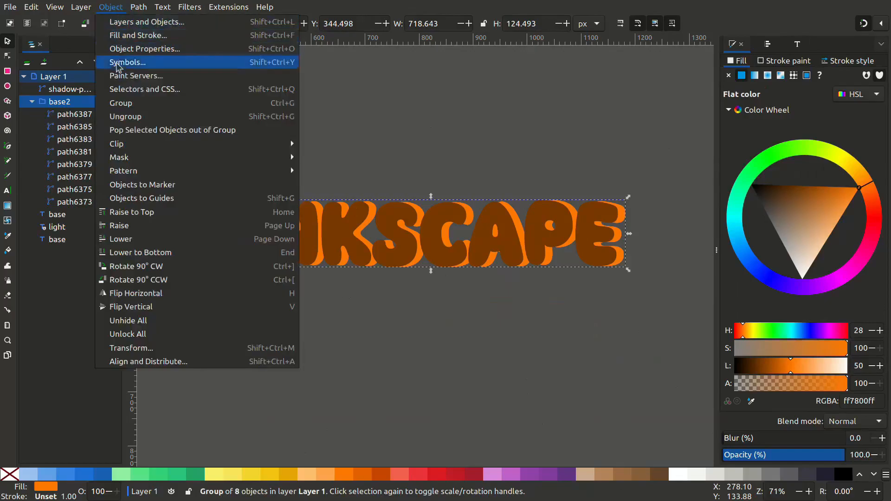
left_click(138, 7)
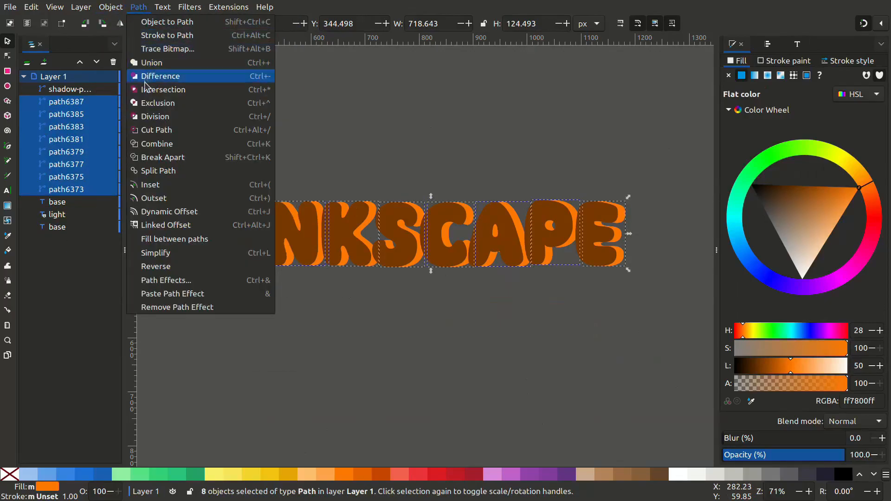
left_click(152, 62)
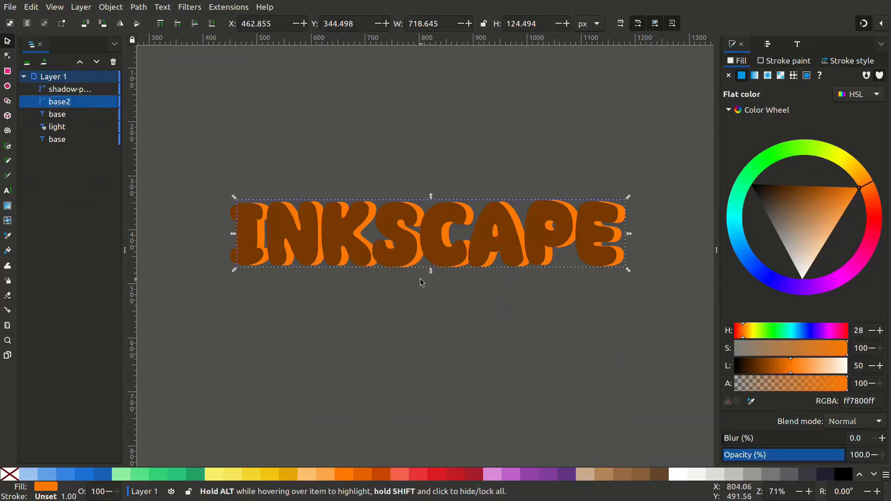
mouse_move(474, 247)
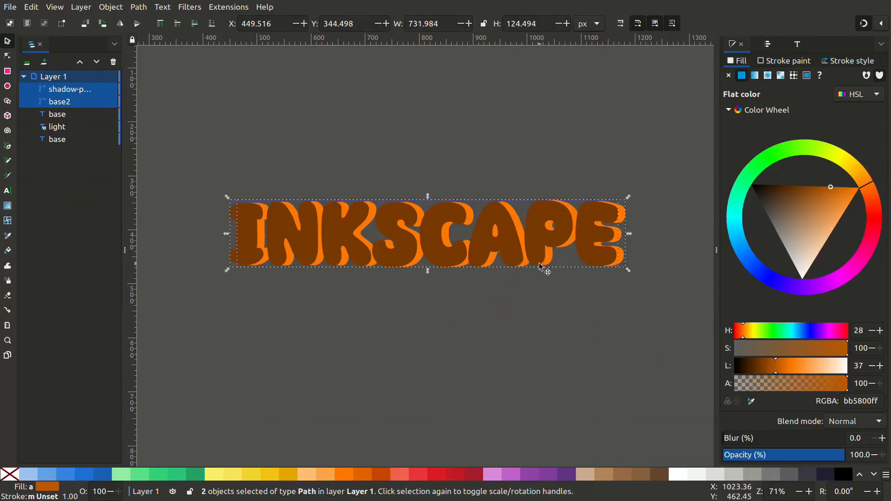
Apply Path > Difference to shadow and base2, darken to near-black, and keep blur at 0
left_click(137, 7)
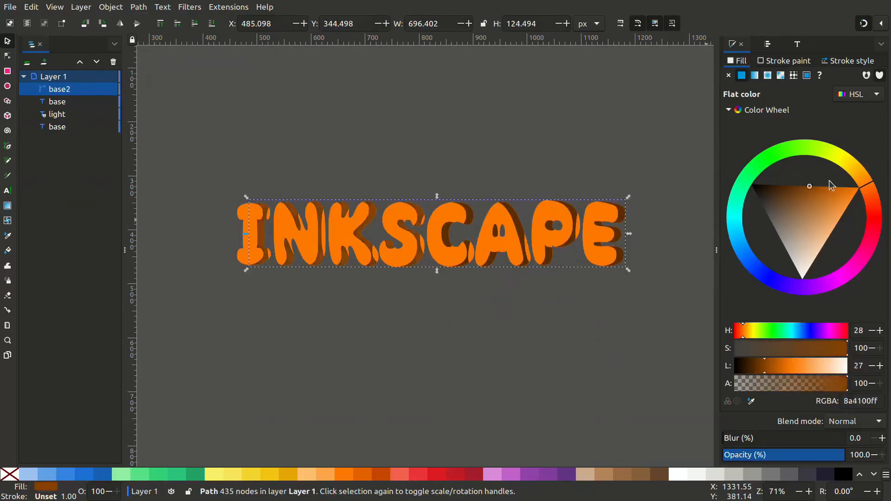
left_click_drag(809, 185, 767, 181)
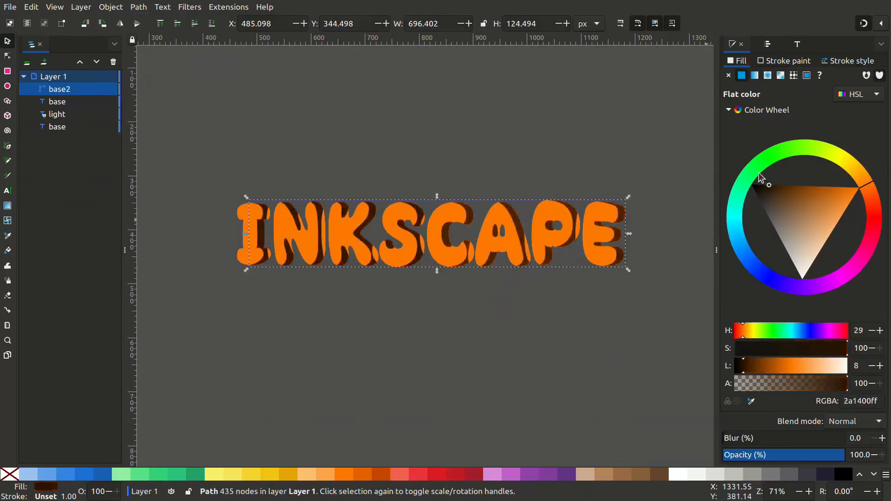
left_click(766, 184)
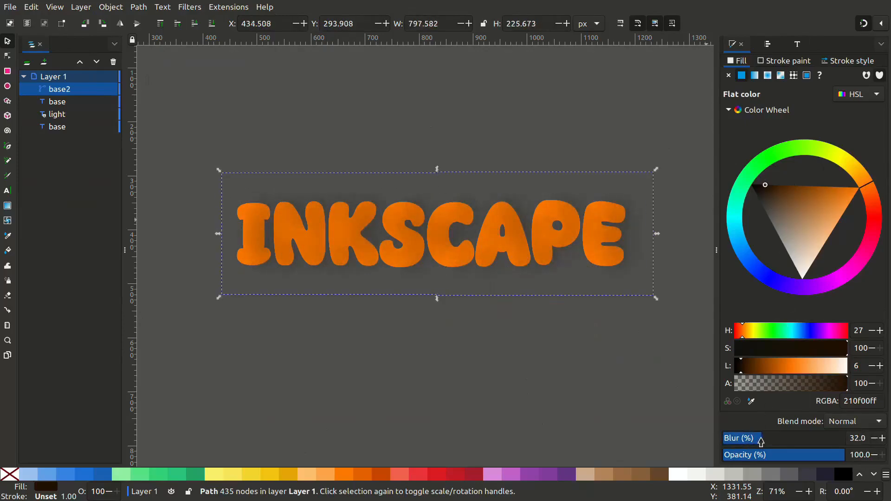
left_click_drag(762, 438, 760, 438)
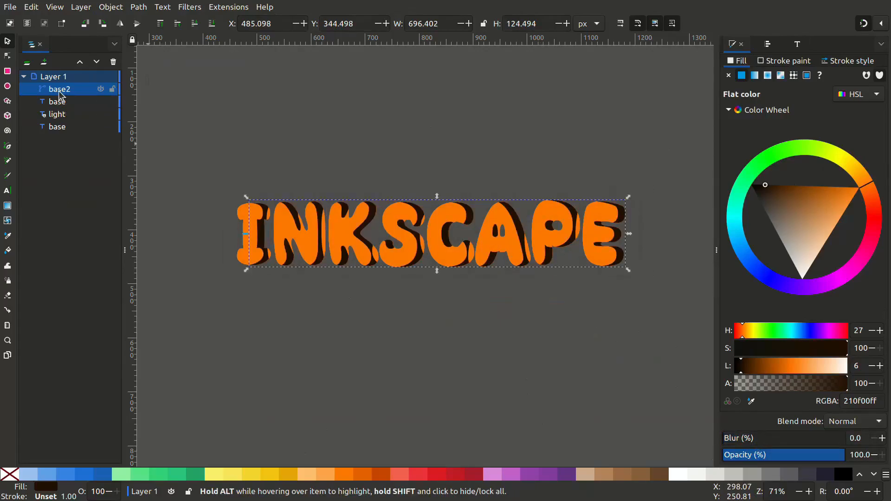
Rename base2 to shadow-path and add a duplicate of base, selecting it with the shadow
double_click(60, 90)
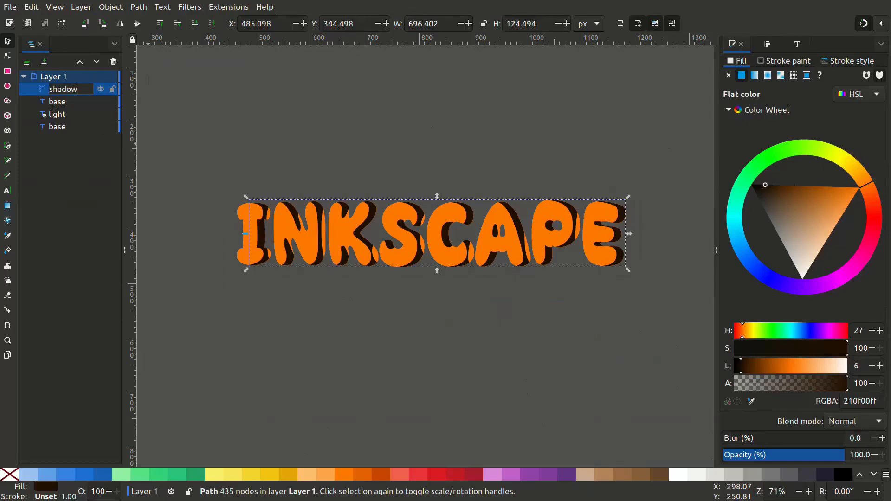
type("-pat")
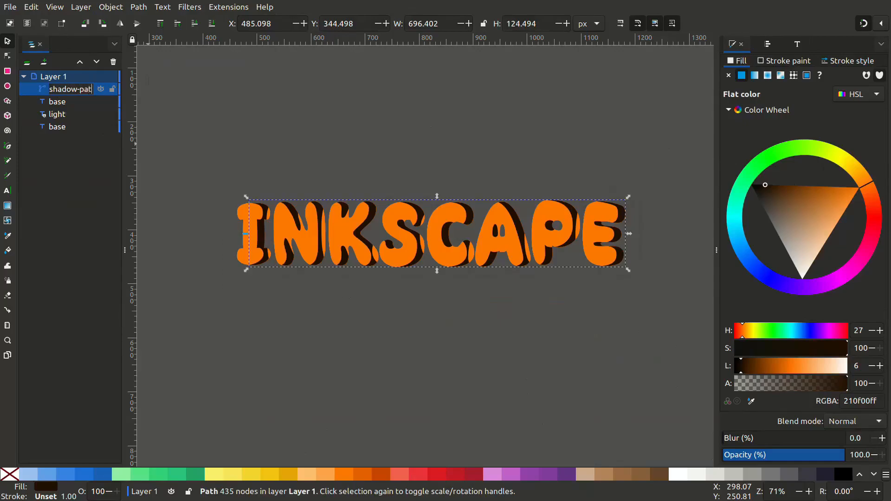
right_click(56, 101)
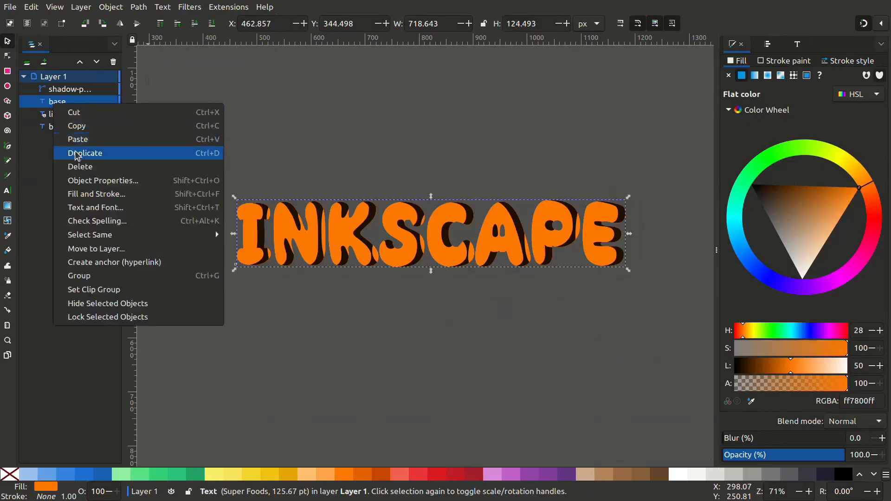
left_click(85, 153)
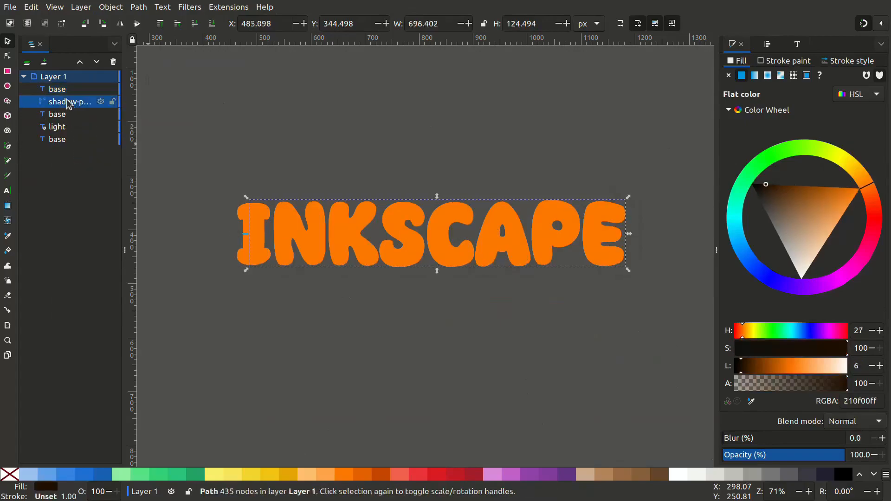
left_click(57, 89)
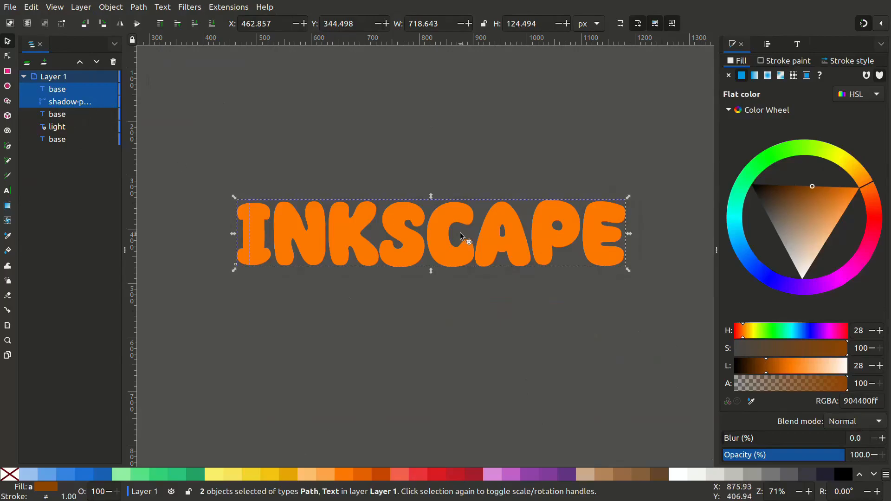
mouse_move(574, 461)
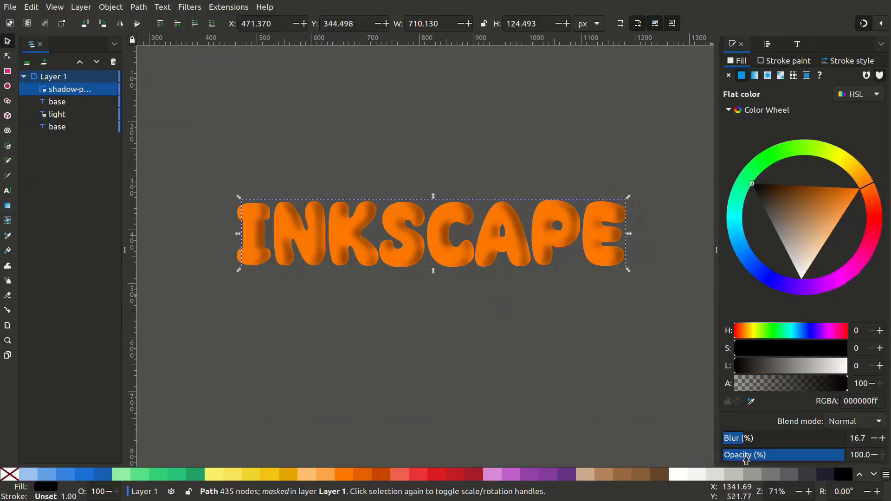
Fine-tune the shadow blur, lower the base text beneath the light highlight, then select light
left_click(881, 435)
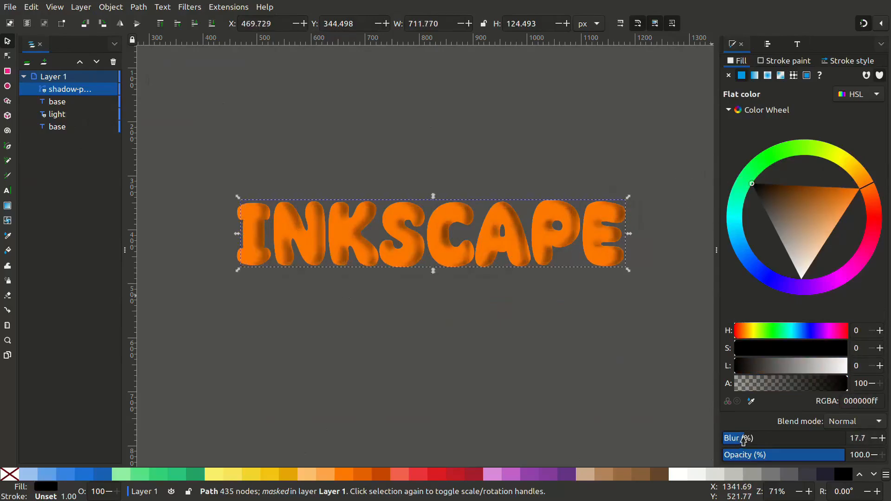
left_click(57, 101)
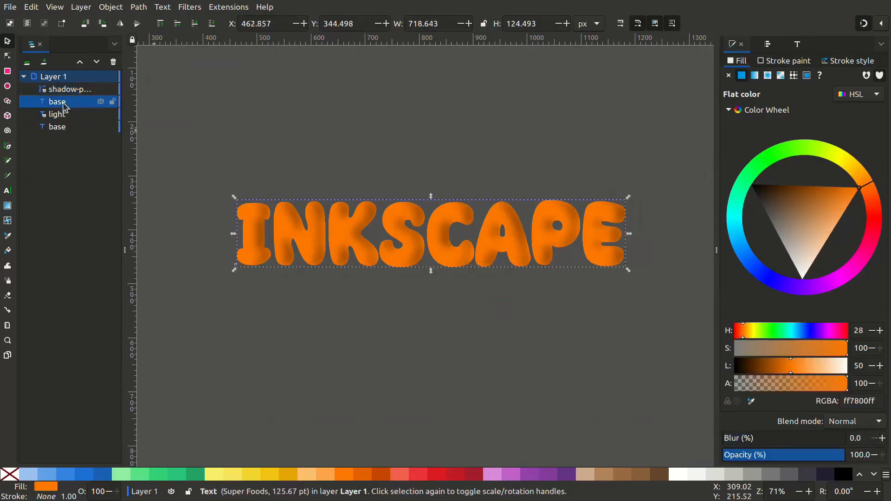
left_click(96, 61)
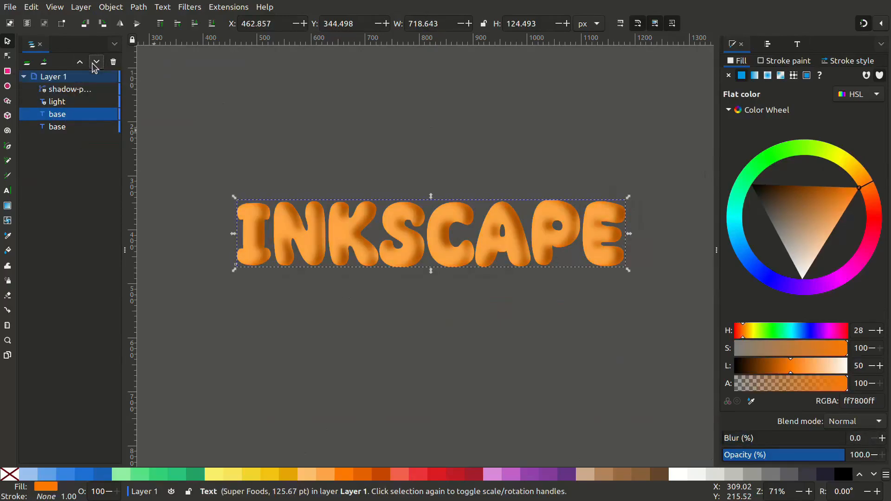
left_click(56, 102)
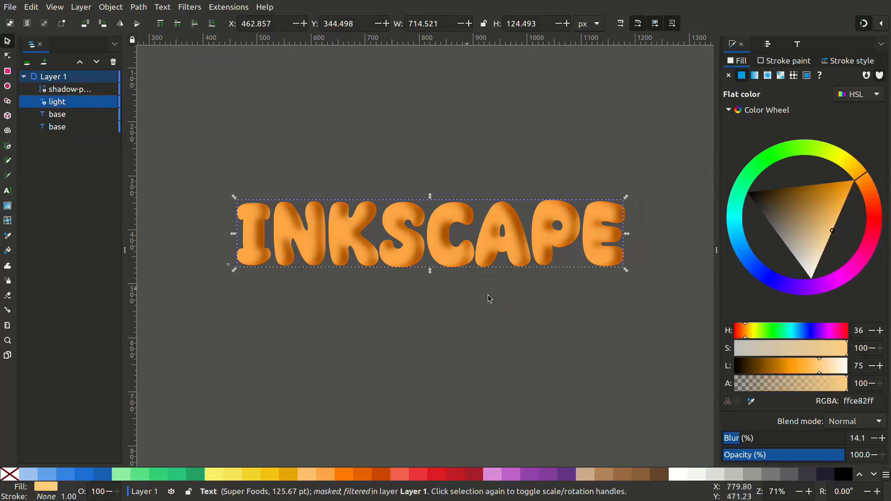